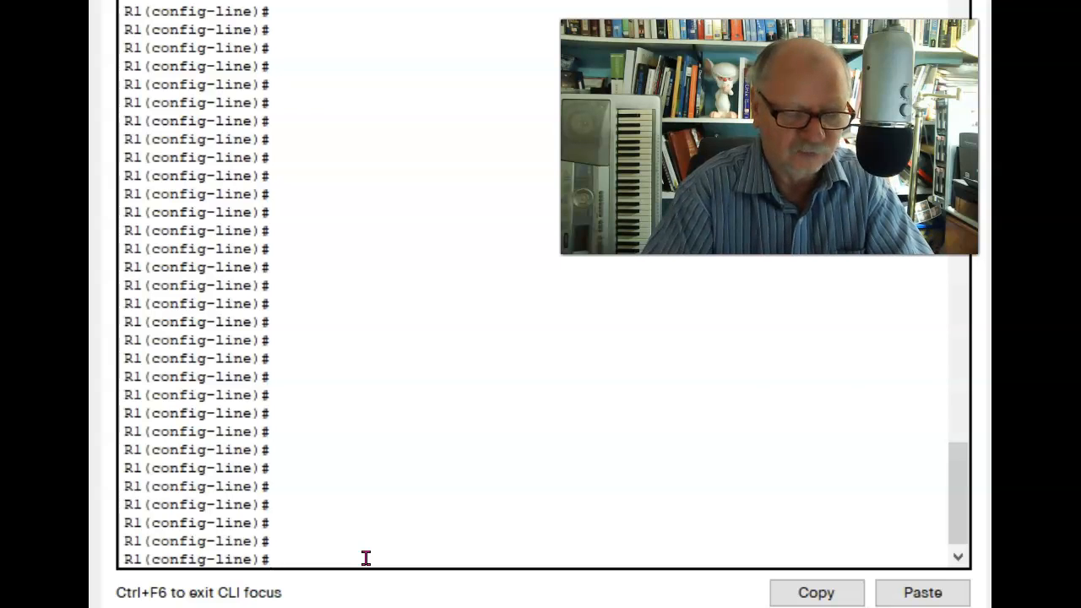
pyautogui.write('transpo')
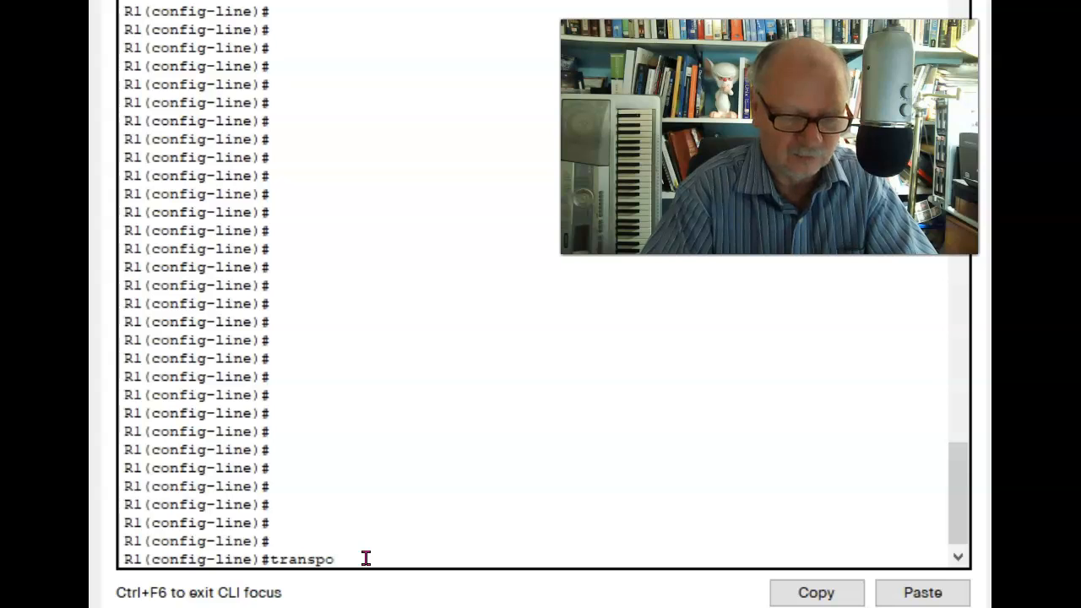